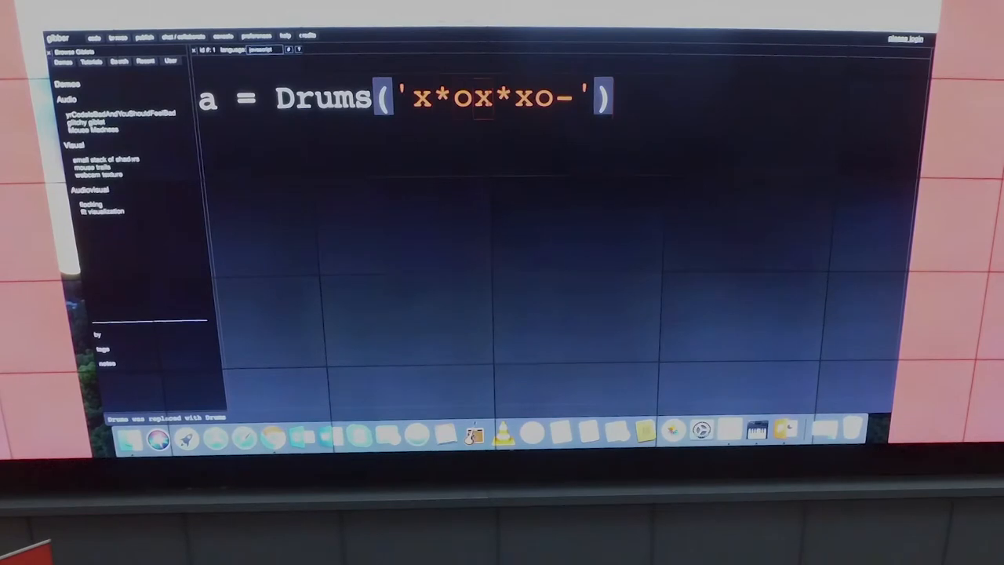
pyautogui.write('a.')
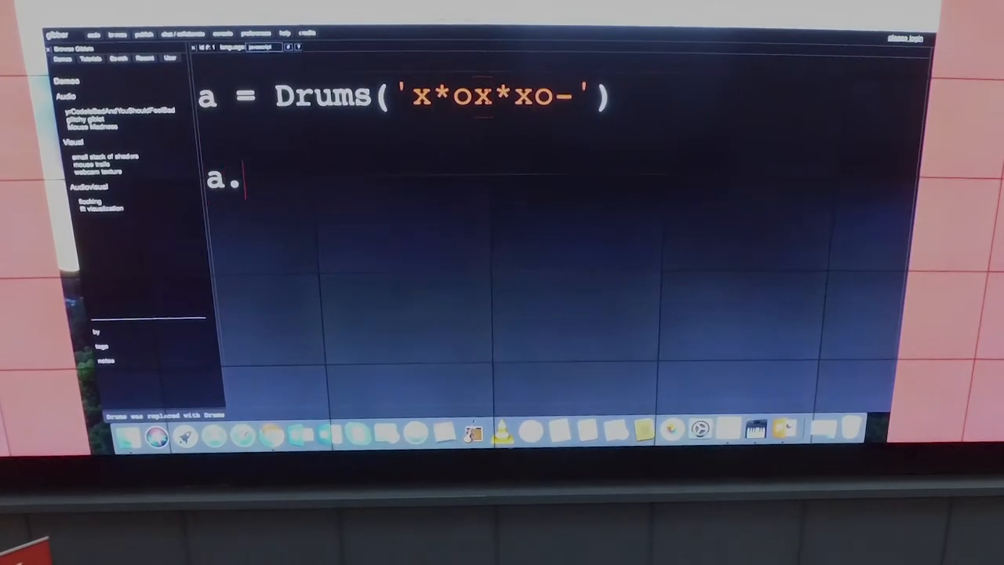
pyautogui.write('note.values.rever')
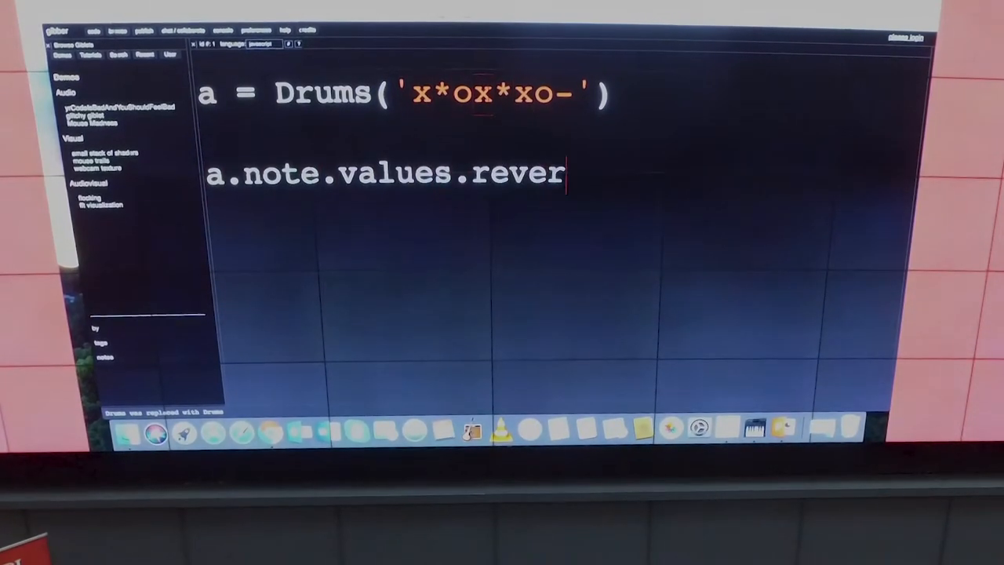
pyautogui.write('se.seq( 11)')
pyautogui.write('.note.seq(')
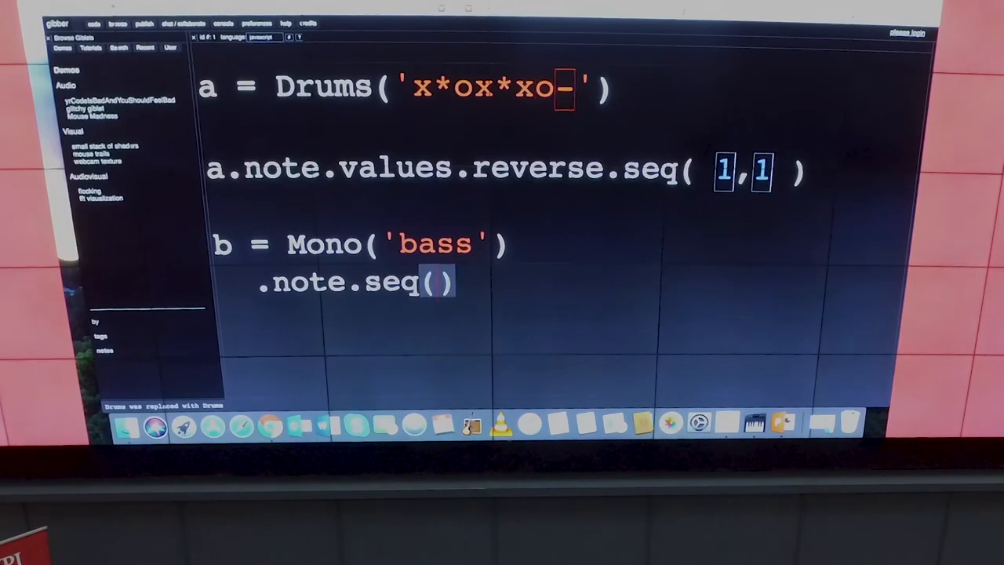
pyautogui.write('Rndi(0,7')
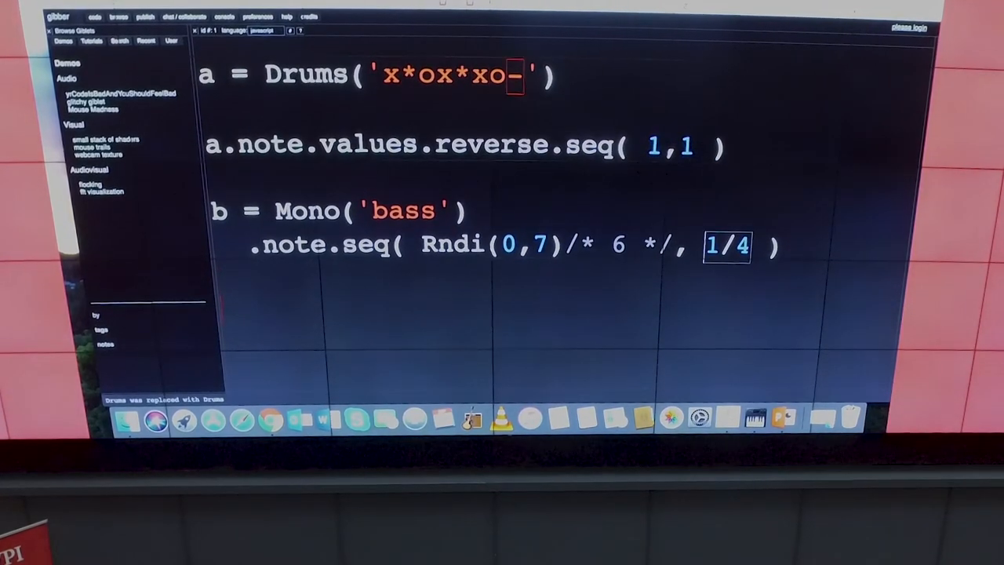
pyautogui.write('c = Knot().spin(.0005')
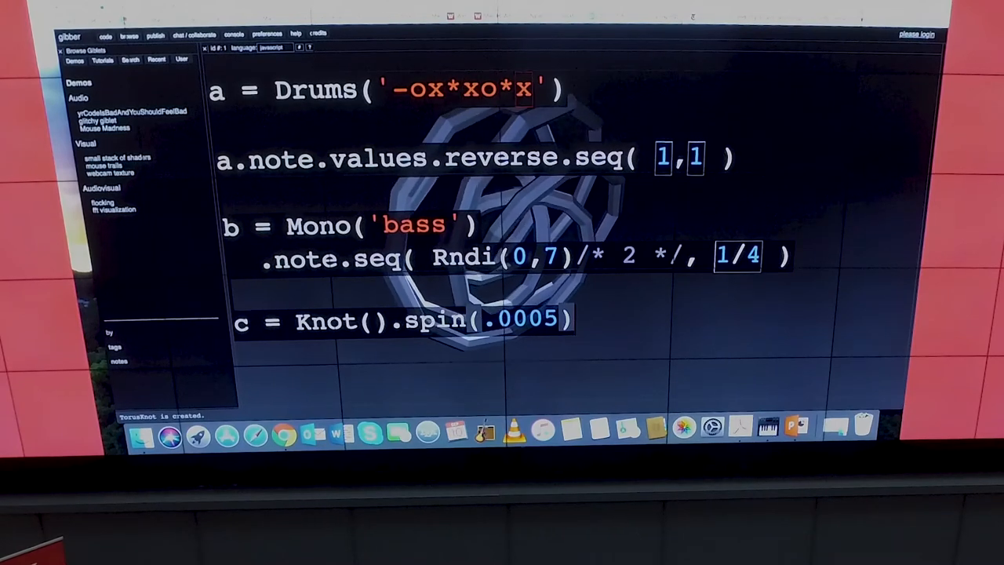
pyautogui.write('c.')
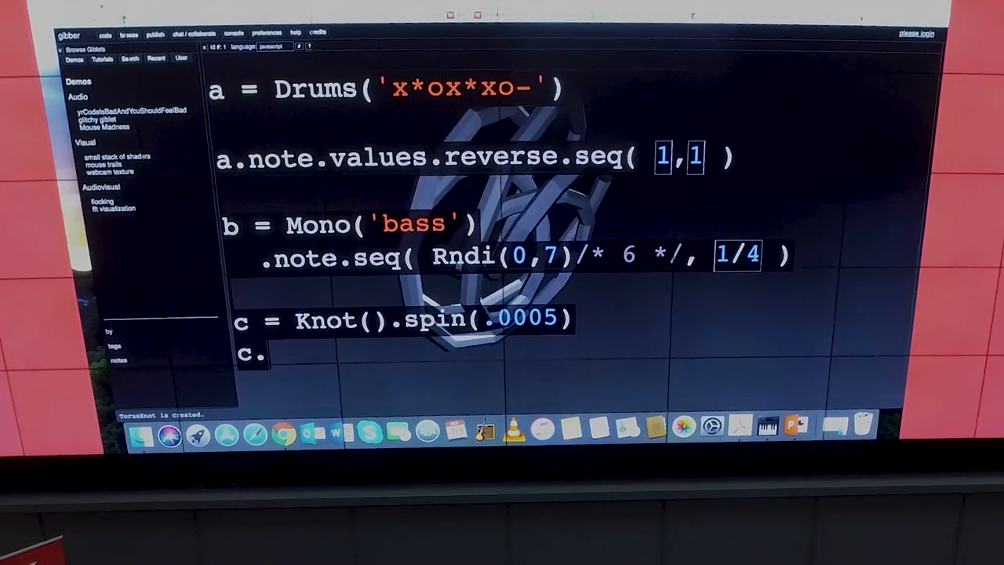
pyautogui.write('scale')
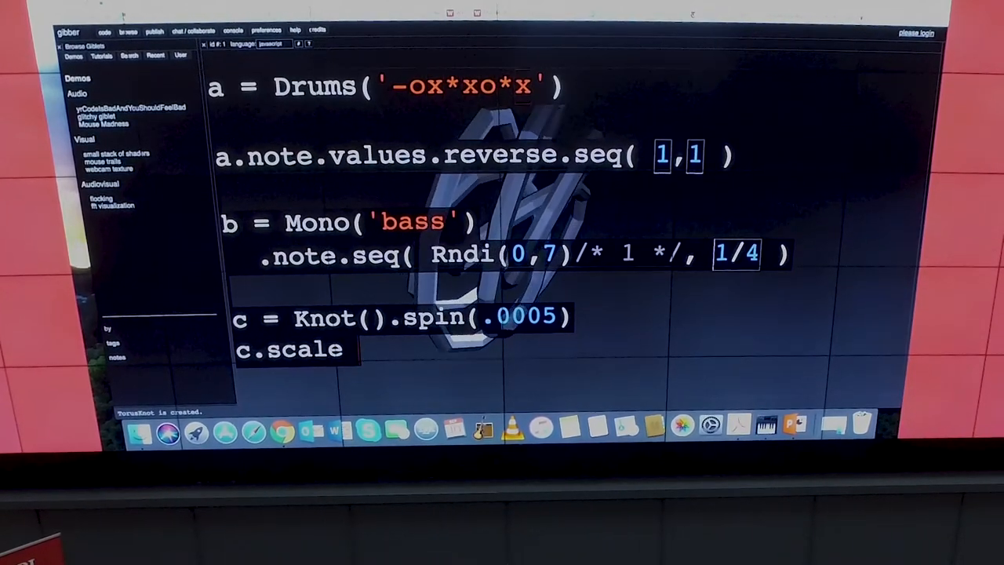